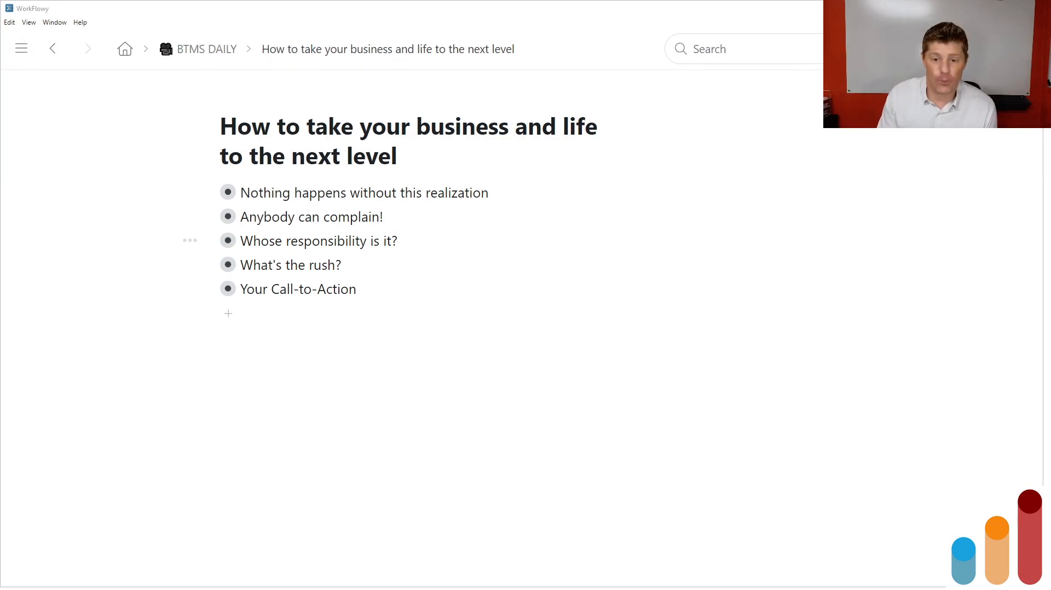
pyautogui.moveTo(228, 217)
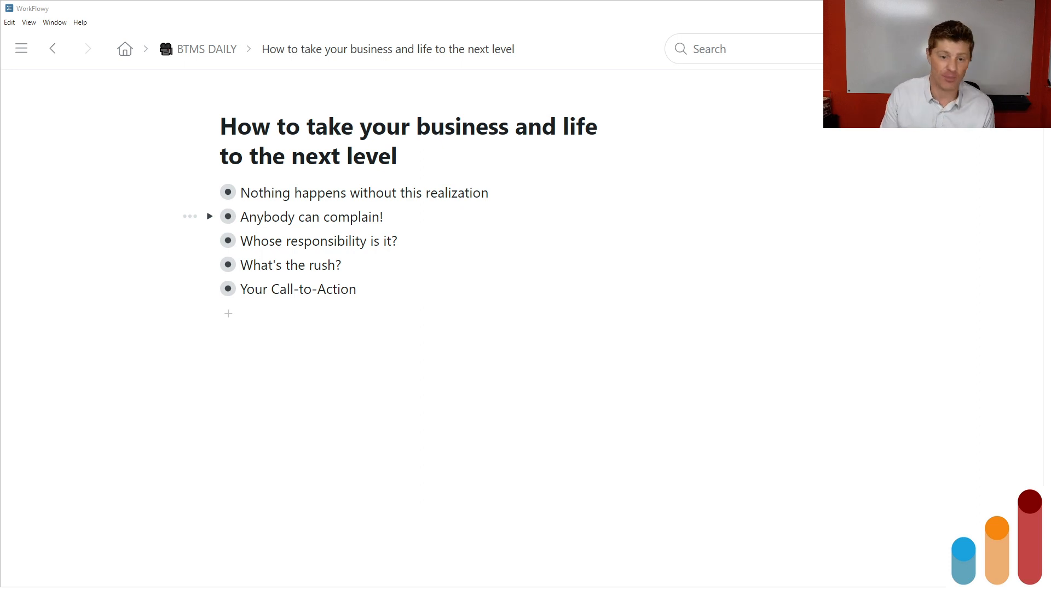
pyautogui.moveTo(228, 192)
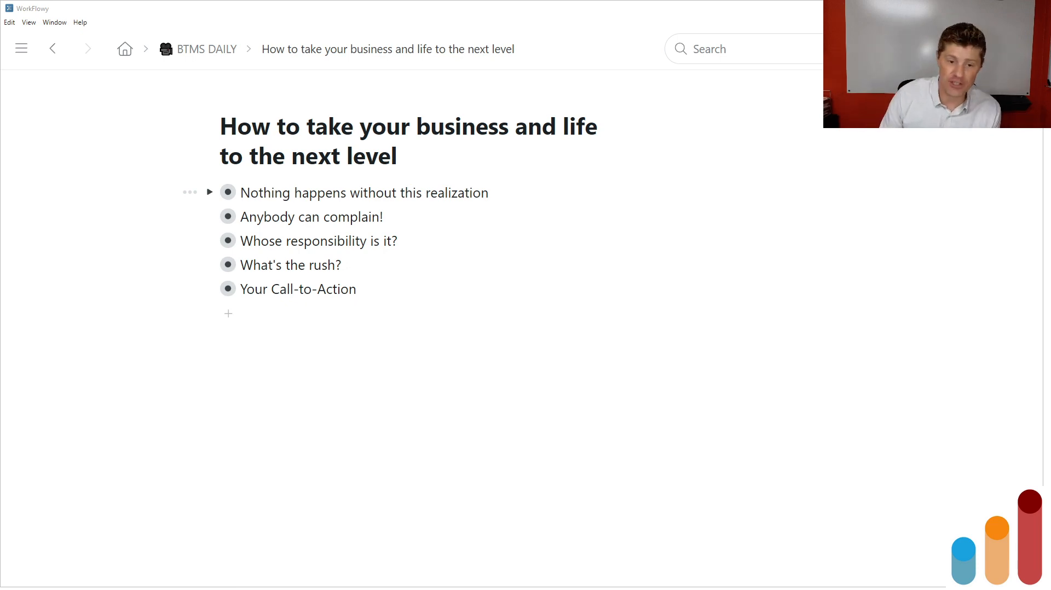
# Step: Zoom into 'Nothing happens without this realization' and step through its three Mike Mandel threshold points
pyautogui.click(228, 192)
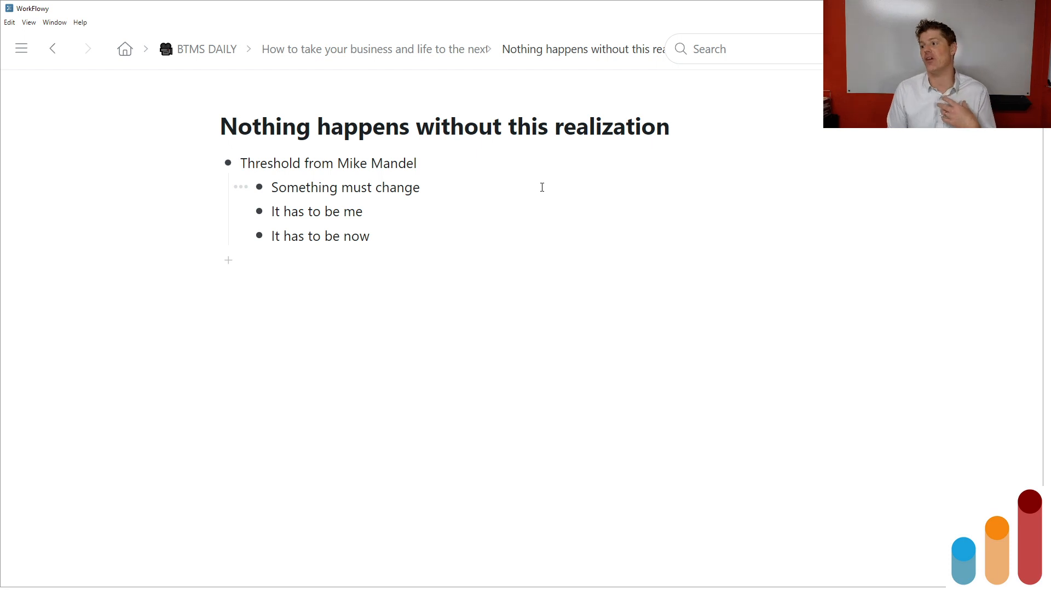
pyautogui.click(241, 163)
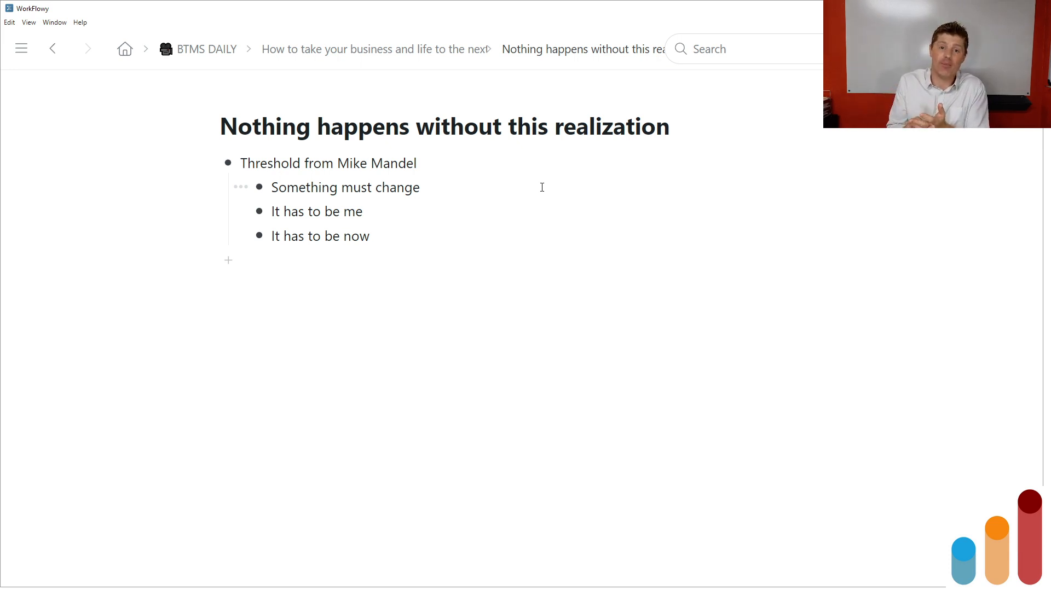
pyautogui.click(241, 163)
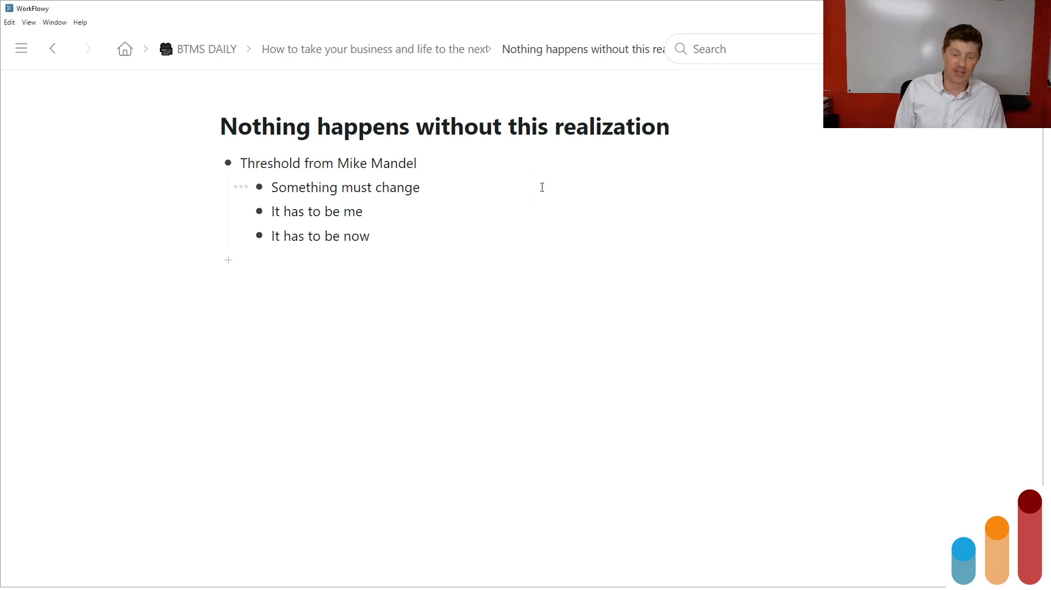
pyautogui.click(240, 163)
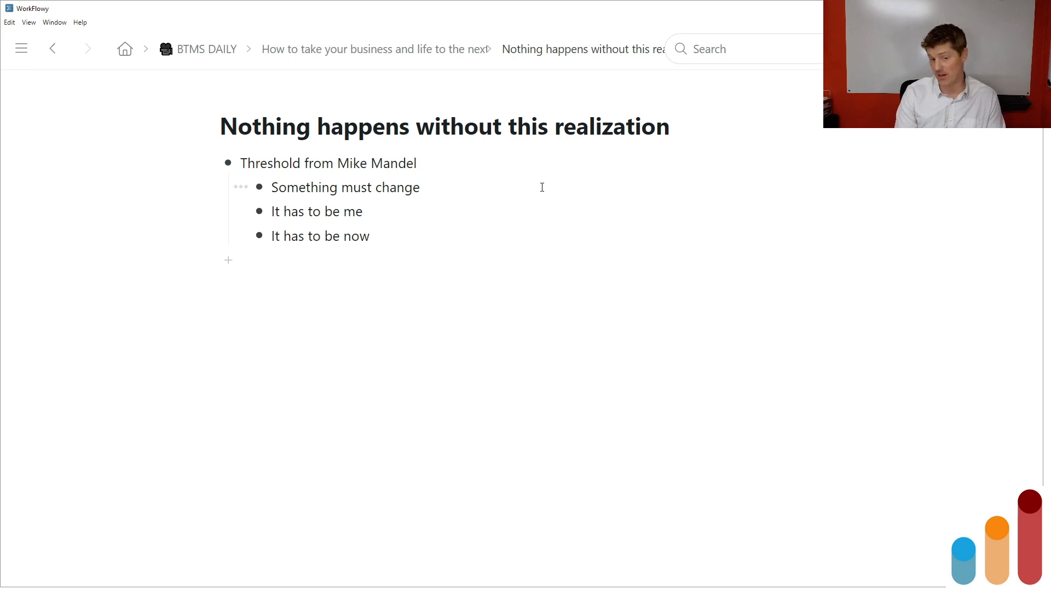
# Step: Go back to the main outline and zoom into 'Anybody can complain!' with its four points
pyautogui.click(241, 163)
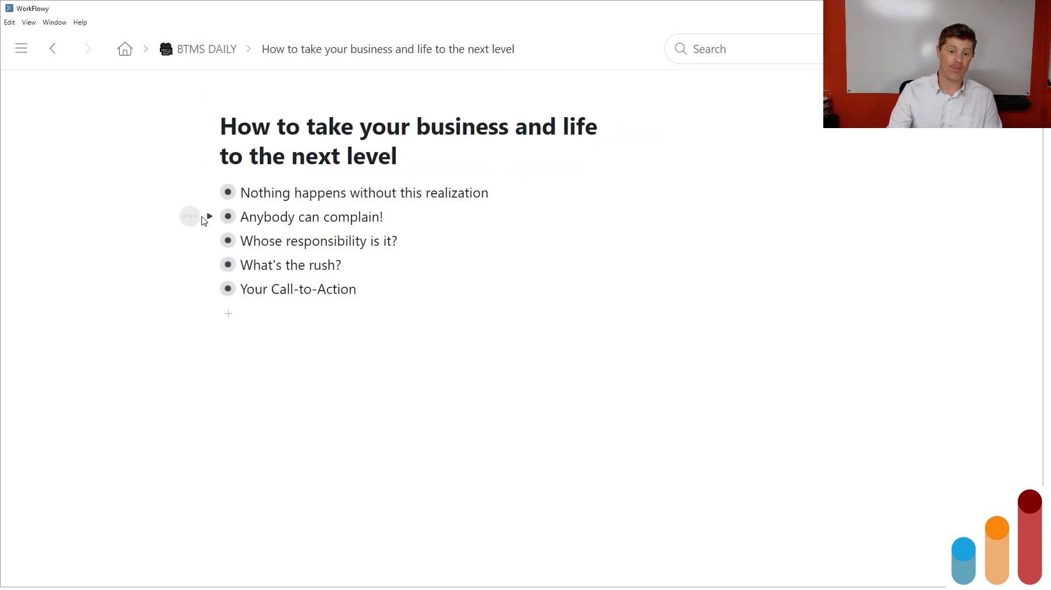
pyautogui.moveTo(240, 230)
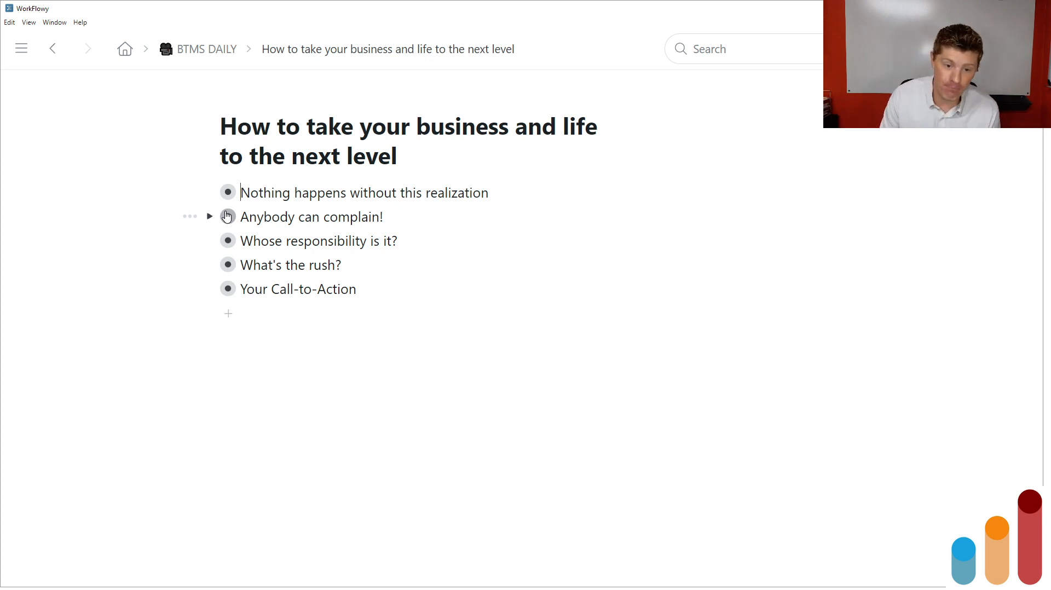
pyautogui.click(228, 217)
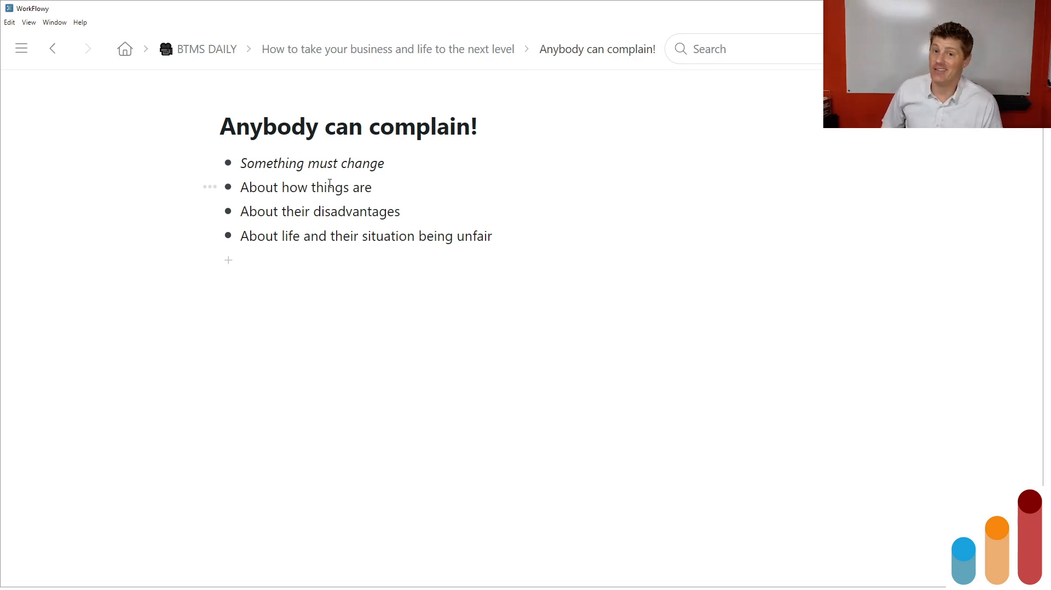
pyautogui.click(241, 163)
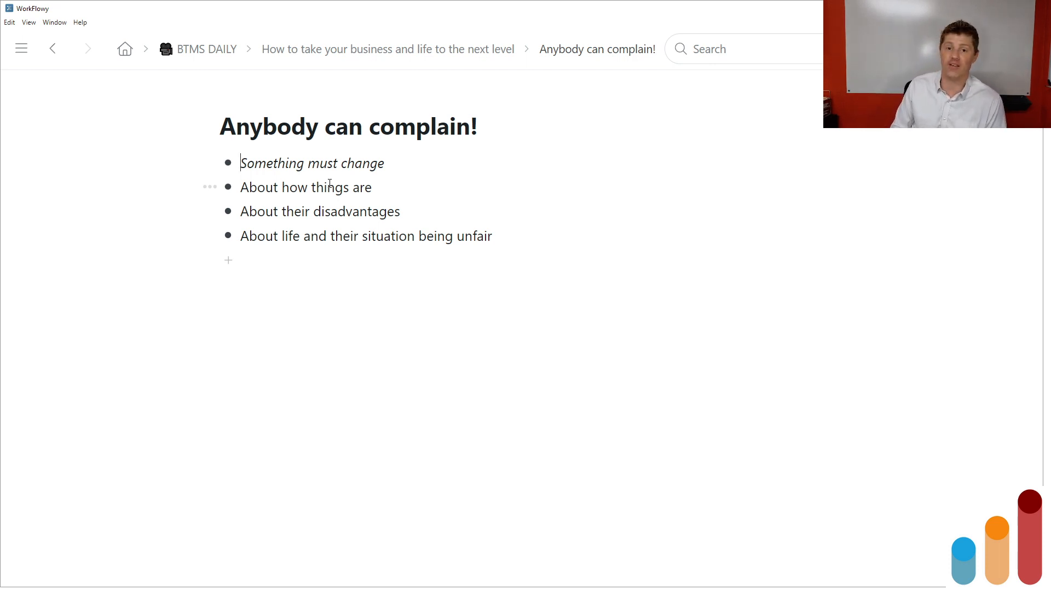
pyautogui.moveTo(415, 100)
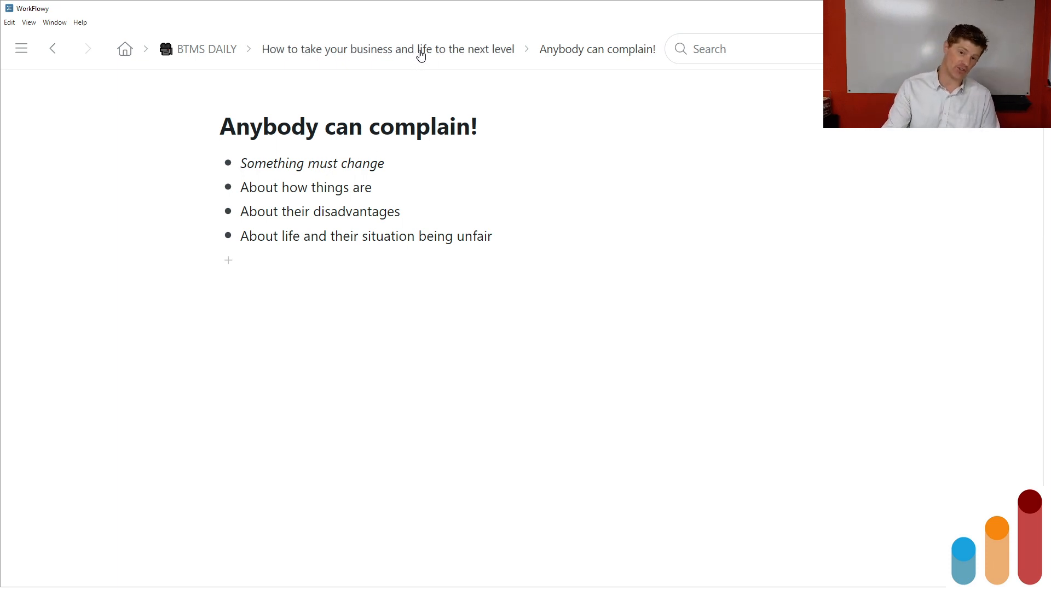
pyautogui.moveTo(429, 60)
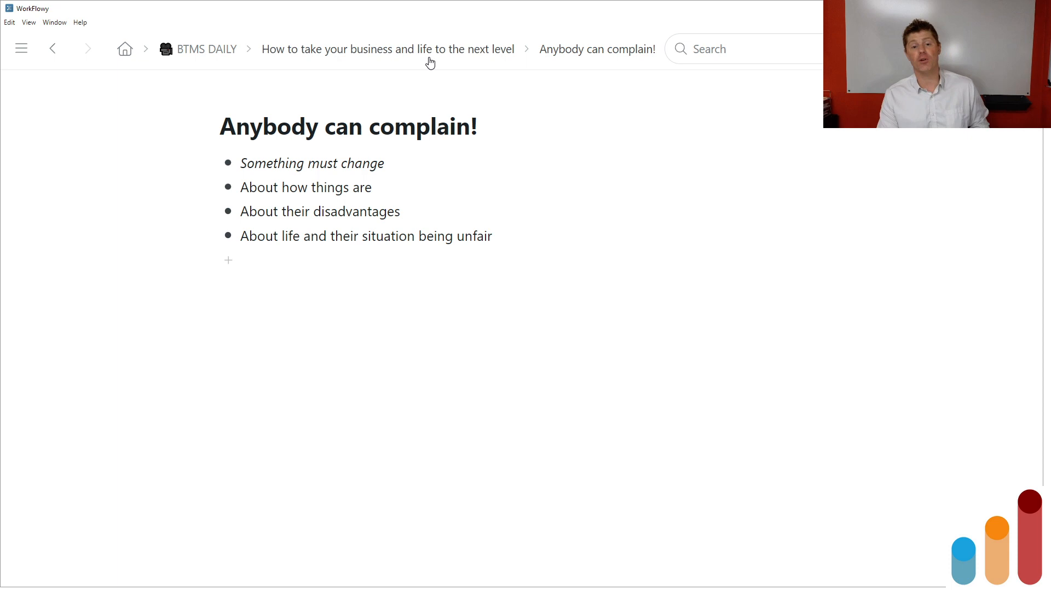
pyautogui.moveTo(435, 54)
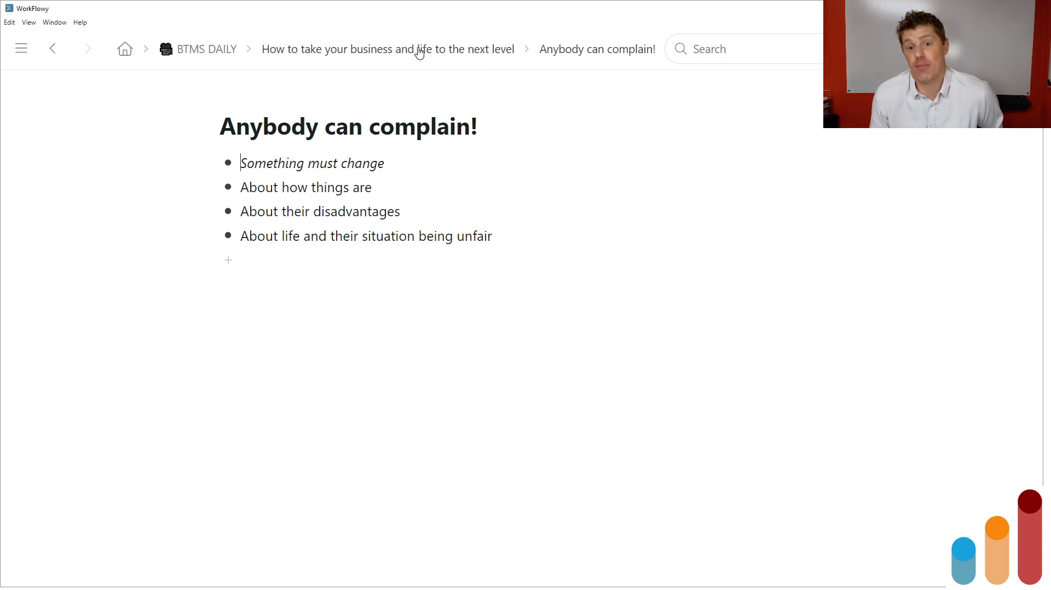
pyautogui.moveTo(418, 59)
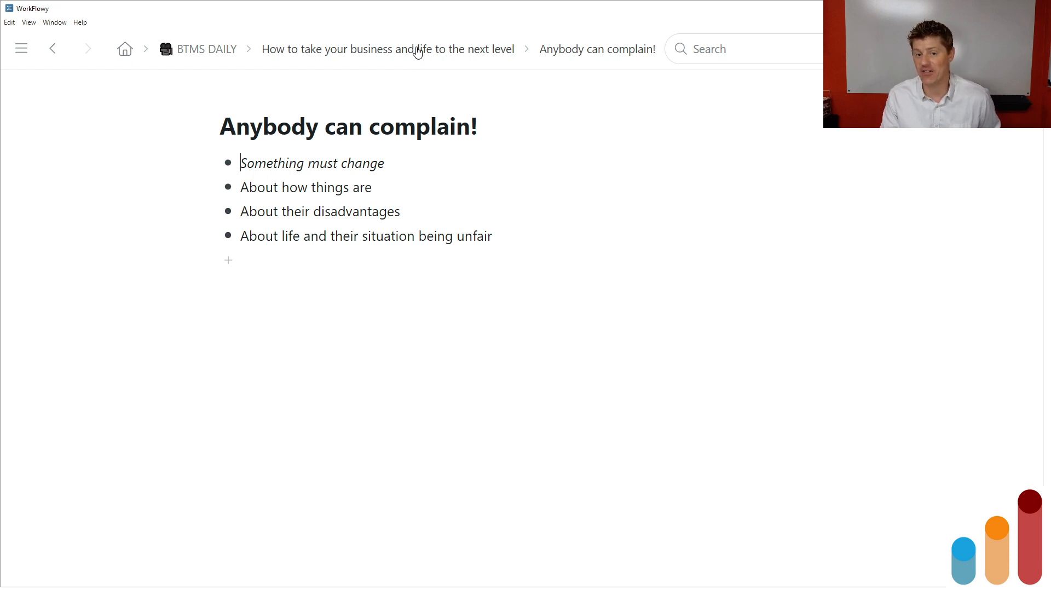
# Step: Return to the main outline and zoom into 'Whose responsibility is it?', stepping through its radical-responsibility points
pyautogui.click(388, 48)
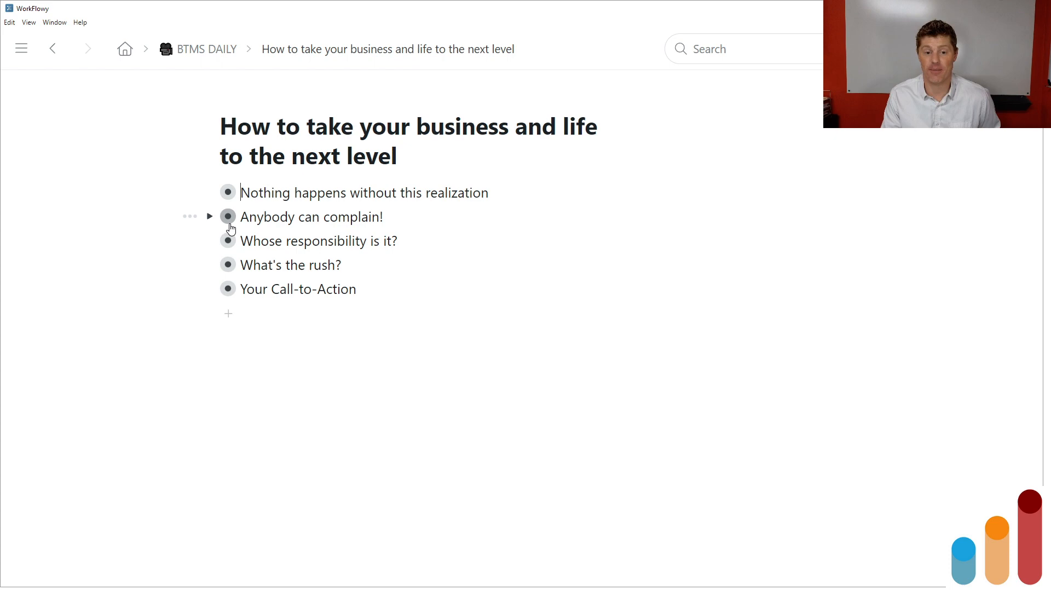
pyautogui.click(227, 241)
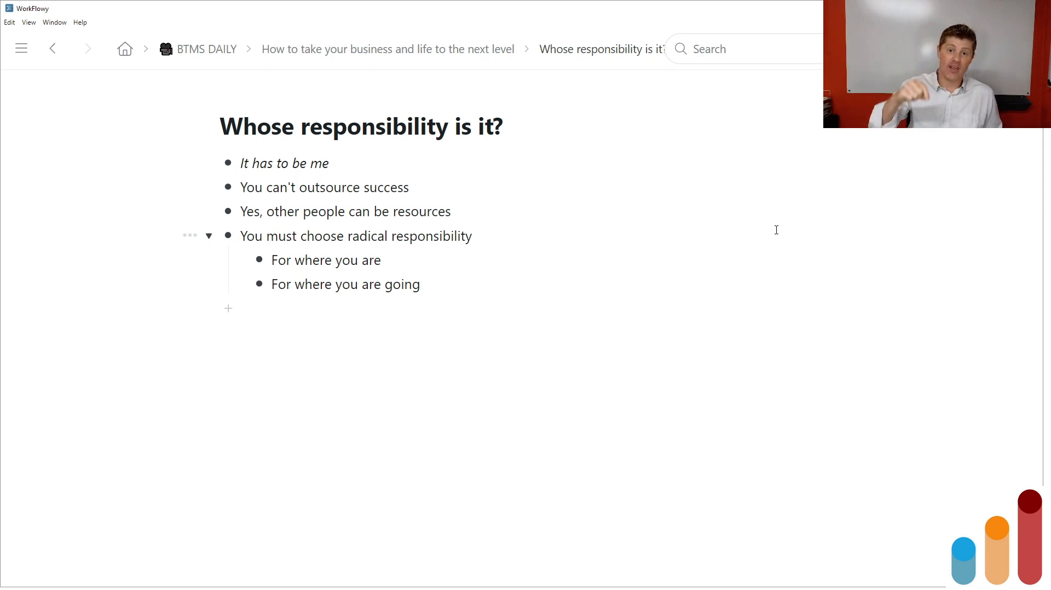
pyautogui.click(241, 164)
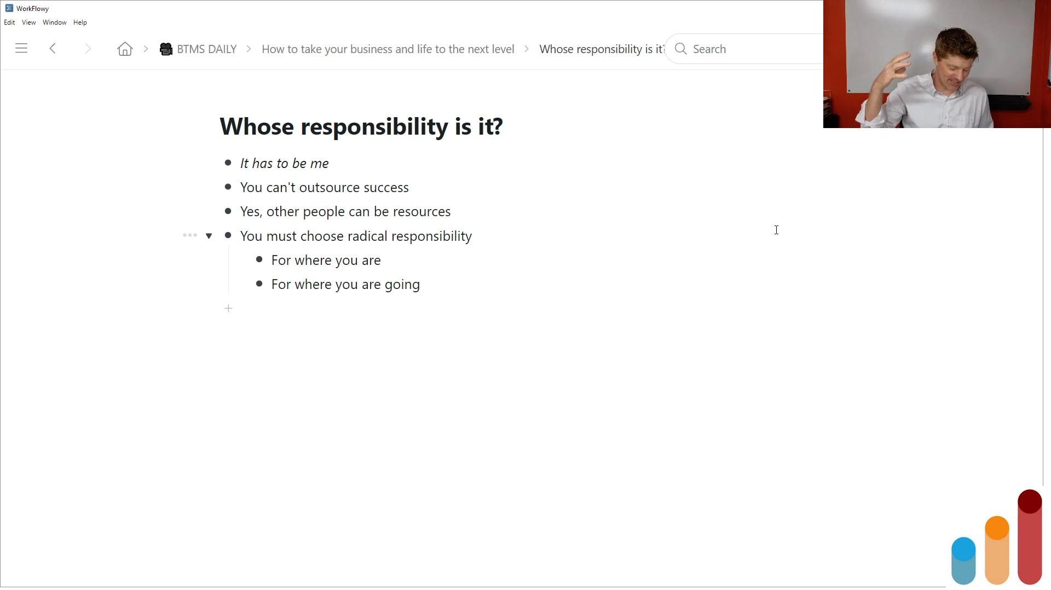
pyautogui.click(241, 163)
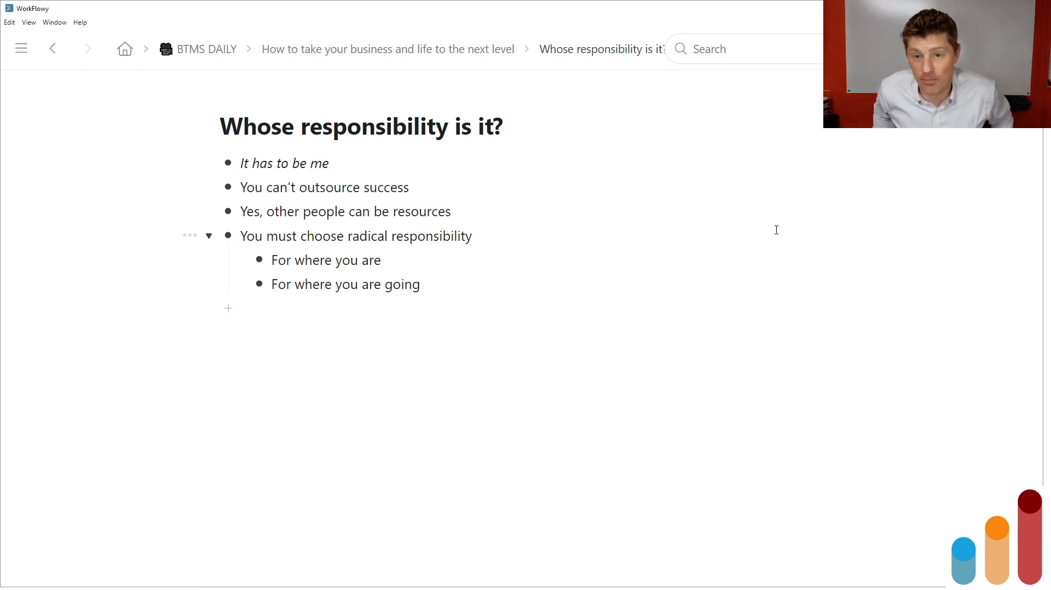
pyautogui.click(241, 164)
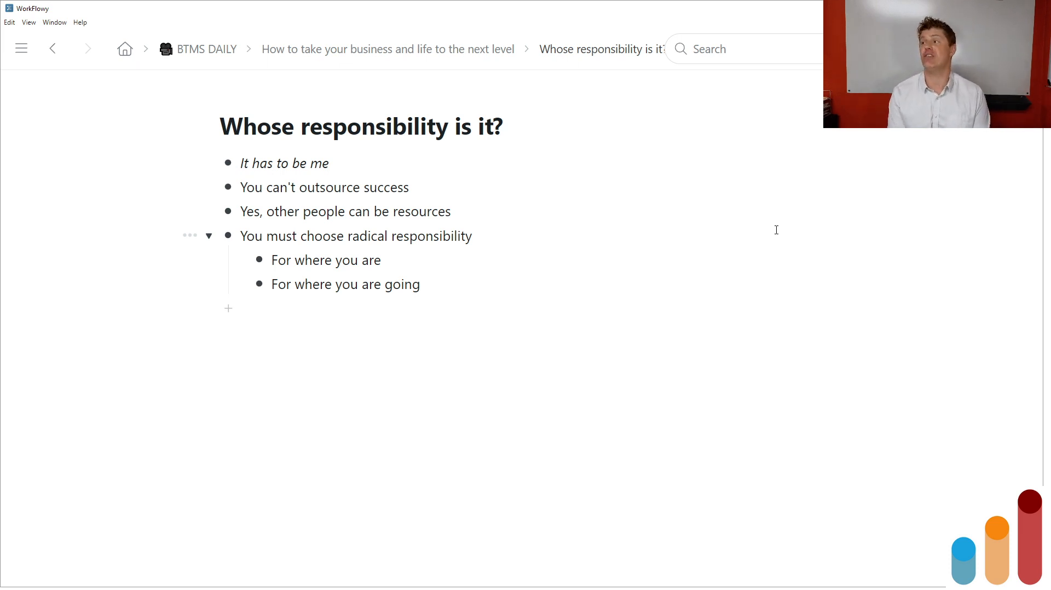
pyautogui.click(242, 163)
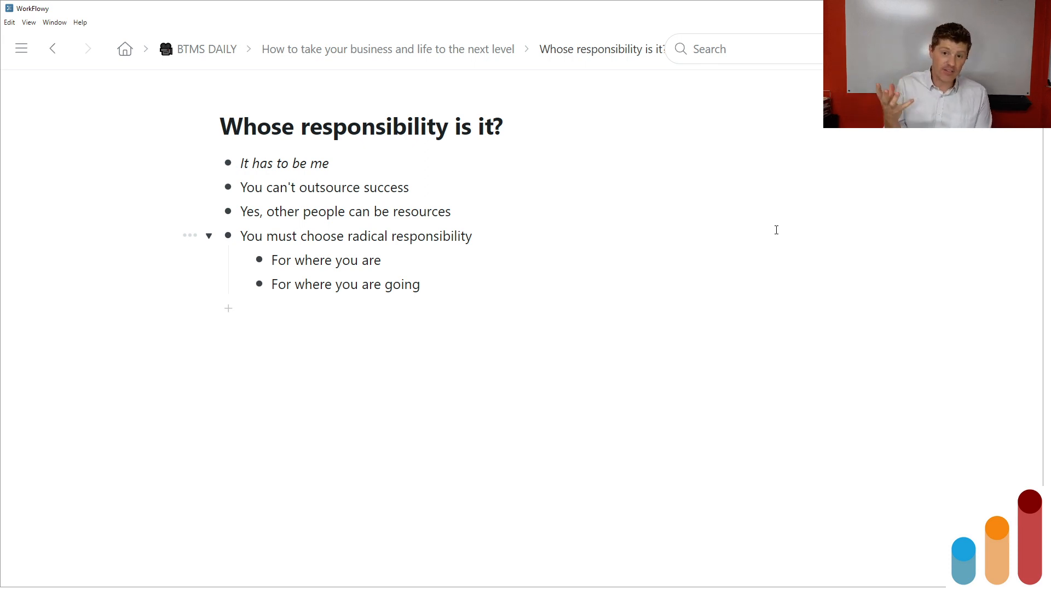
pyautogui.click(241, 163)
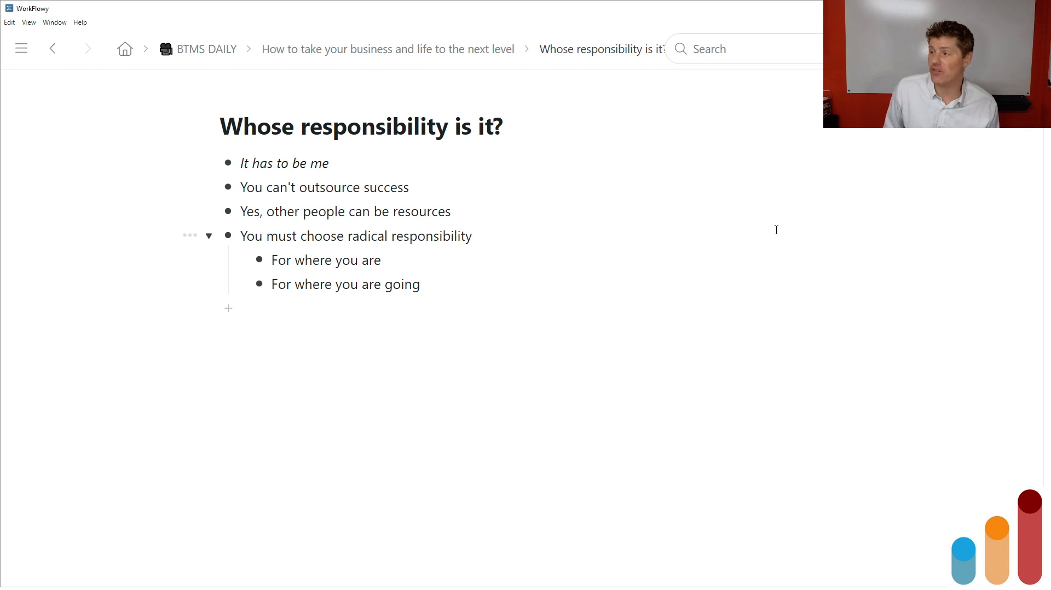
pyautogui.click(241, 163)
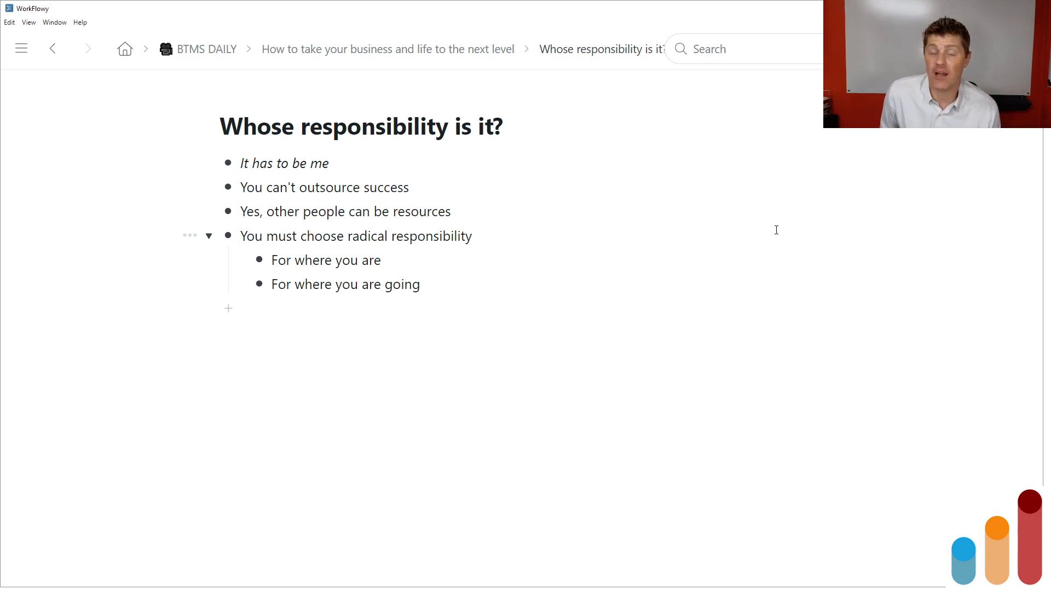
pyautogui.click(241, 163)
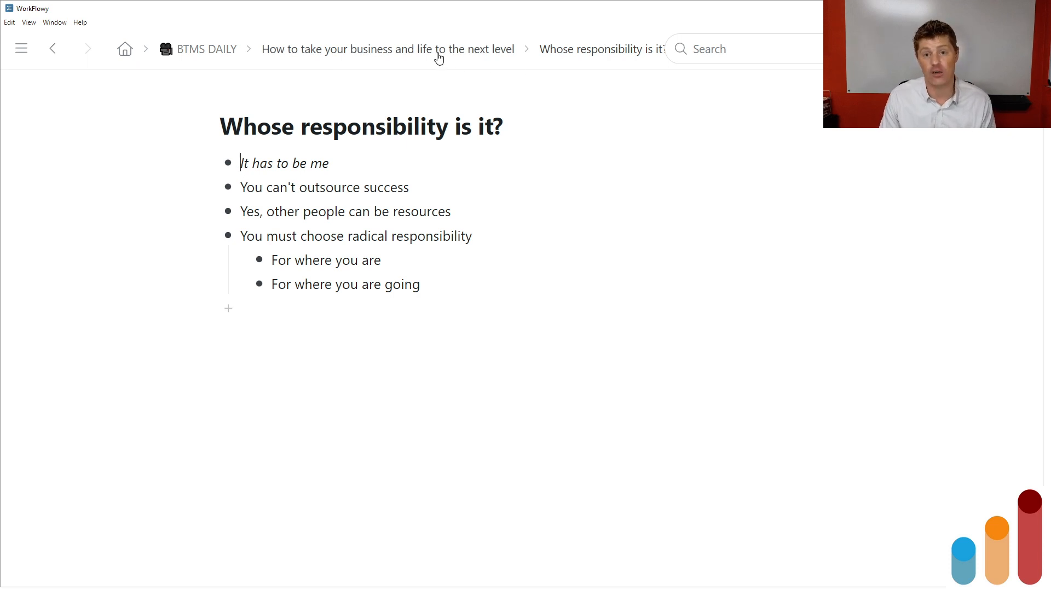
# Step: Go back to the next-level outline and zoom into the 'What's the rush?' section
pyautogui.click(388, 49)
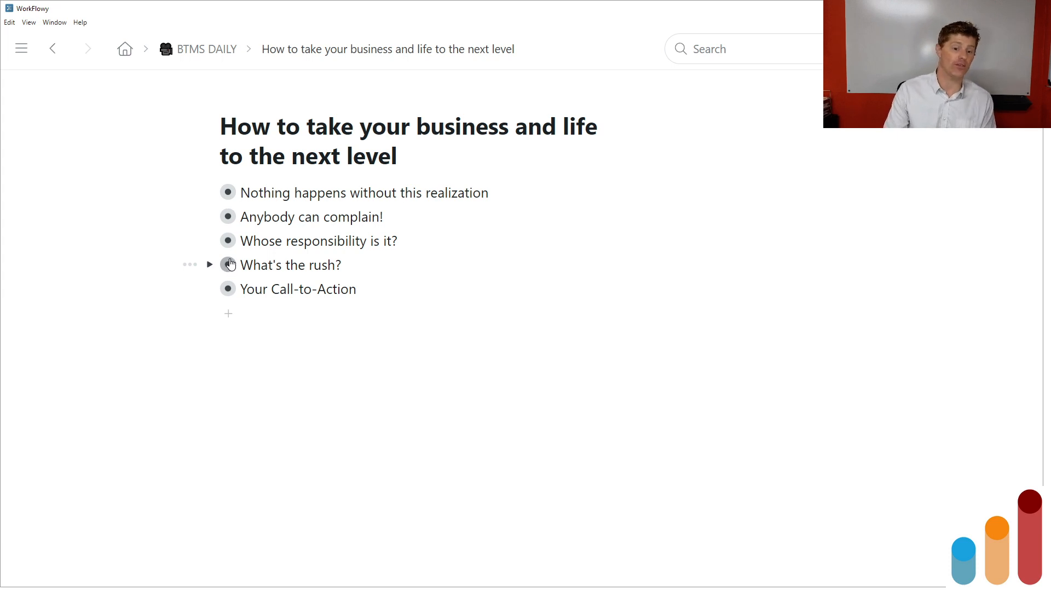
pyautogui.click(228, 264)
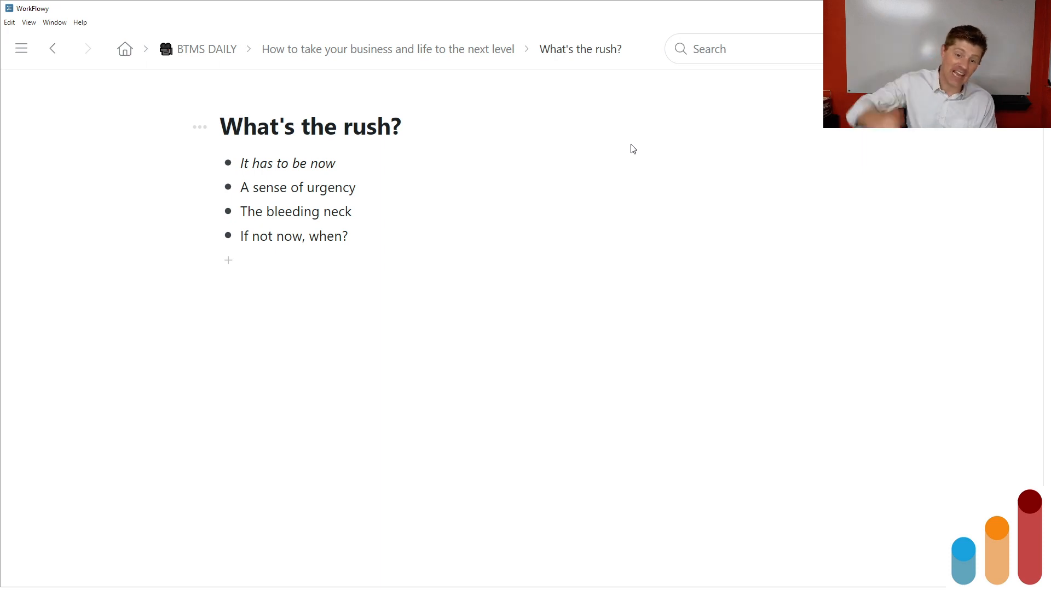
pyautogui.click(240, 164)
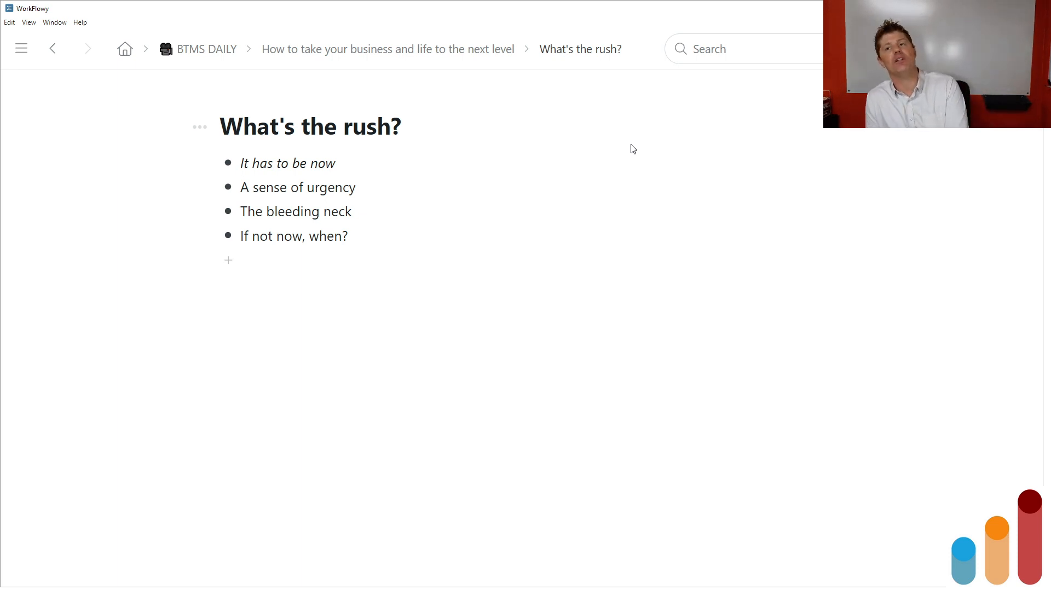
pyautogui.click(241, 163)
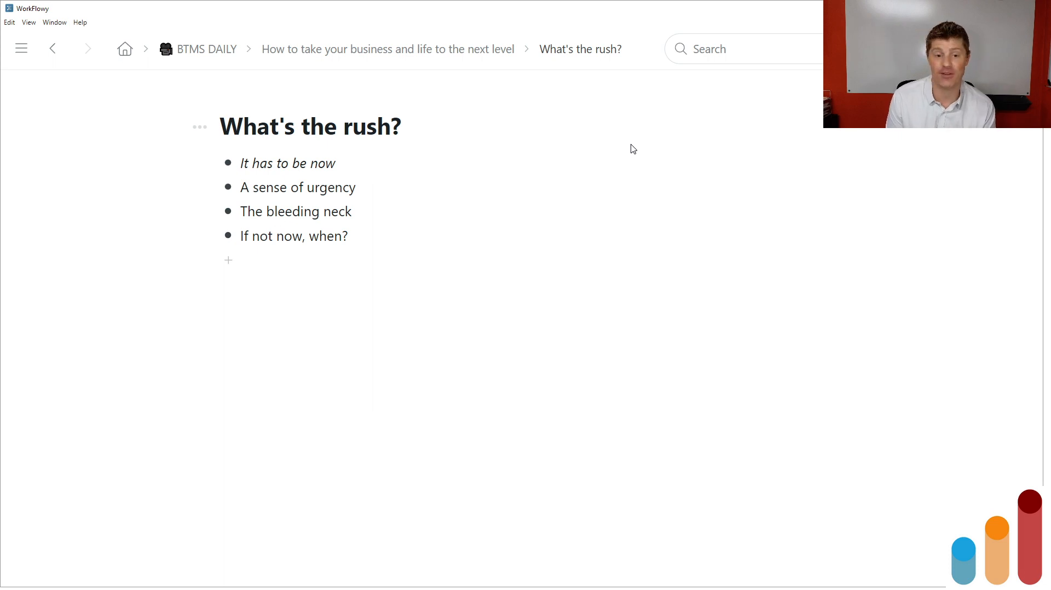
pyautogui.click(241, 164)
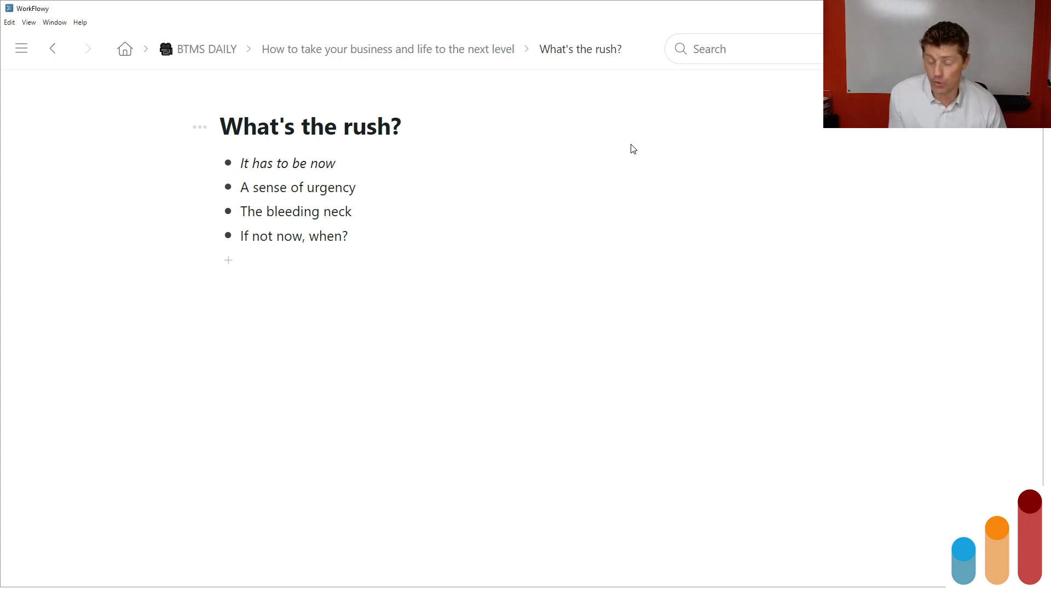
pyautogui.click(242, 163)
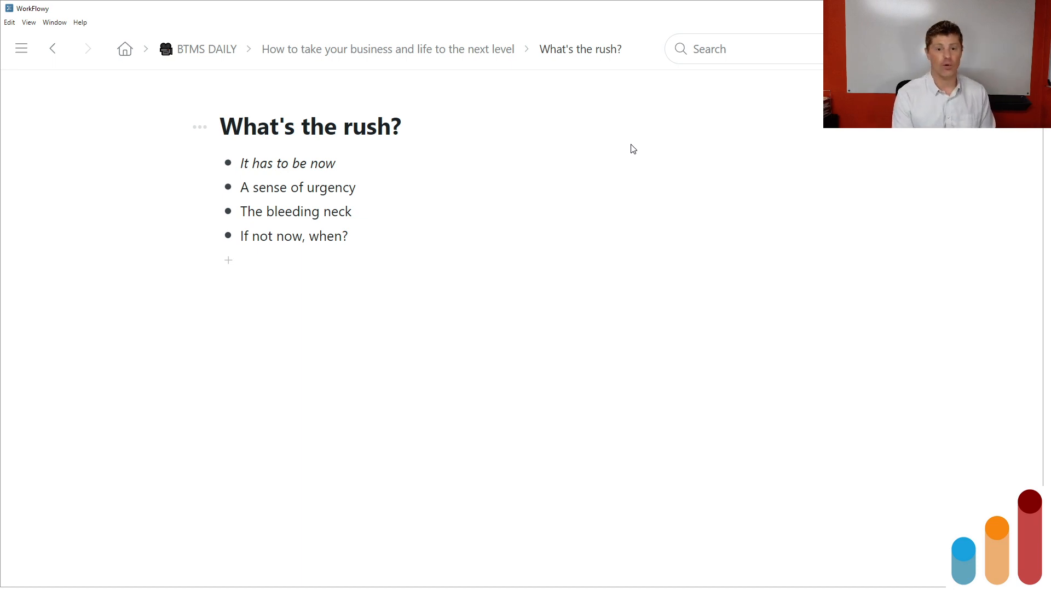
pyautogui.click(241, 163)
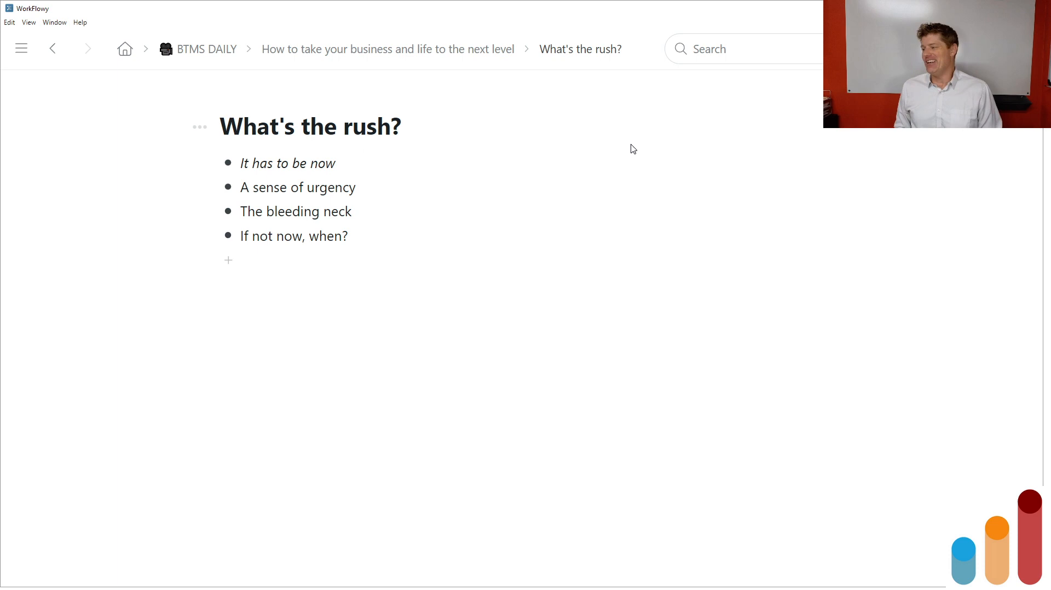
pyautogui.click(241, 163)
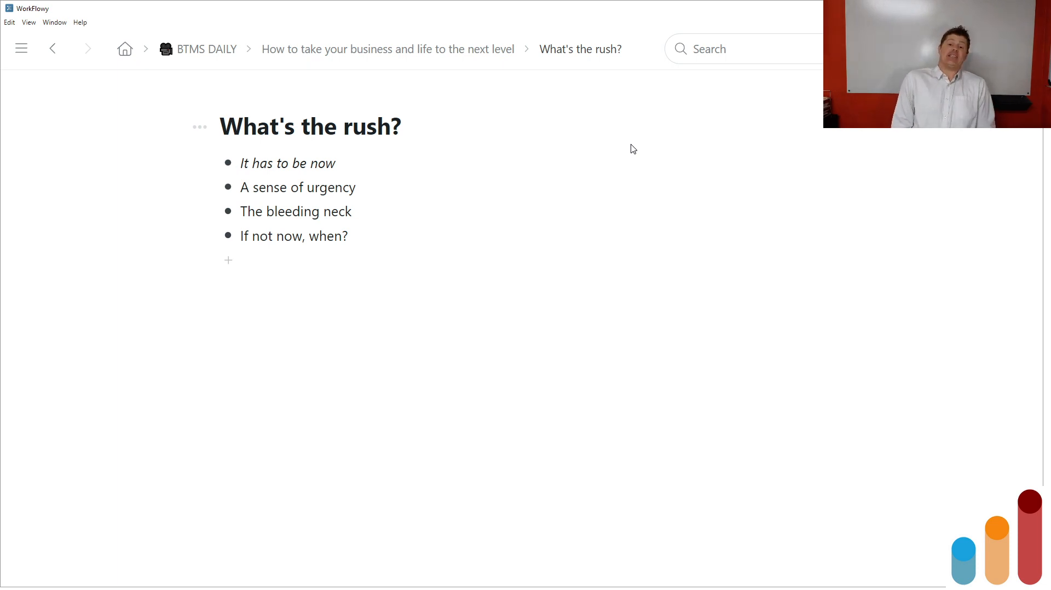
pyautogui.click(241, 163)
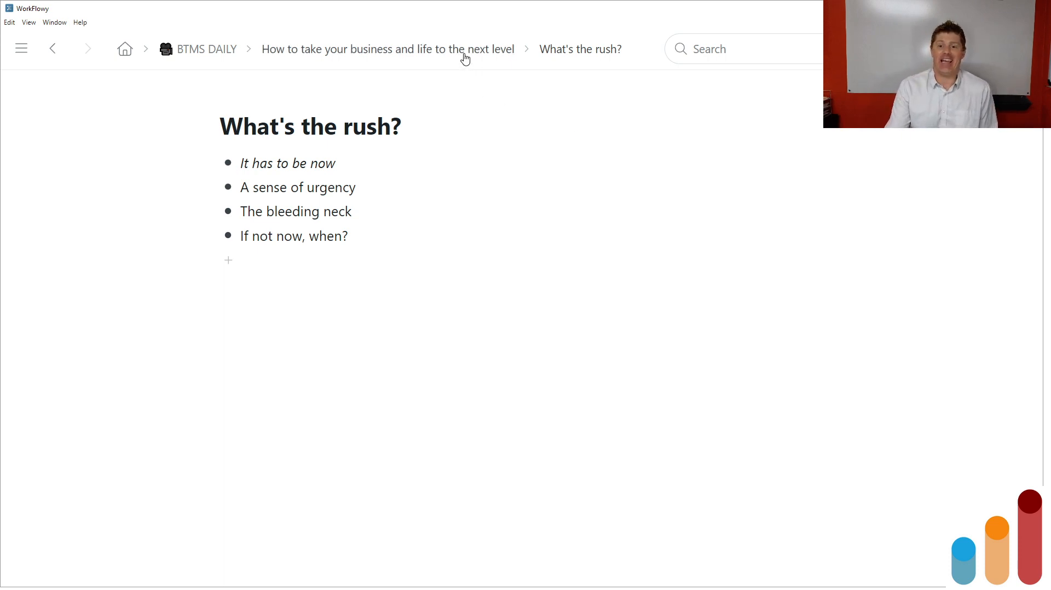
# Step: Return to the parent outline listing all five sections via the breadcrumb
pyautogui.click(388, 49)
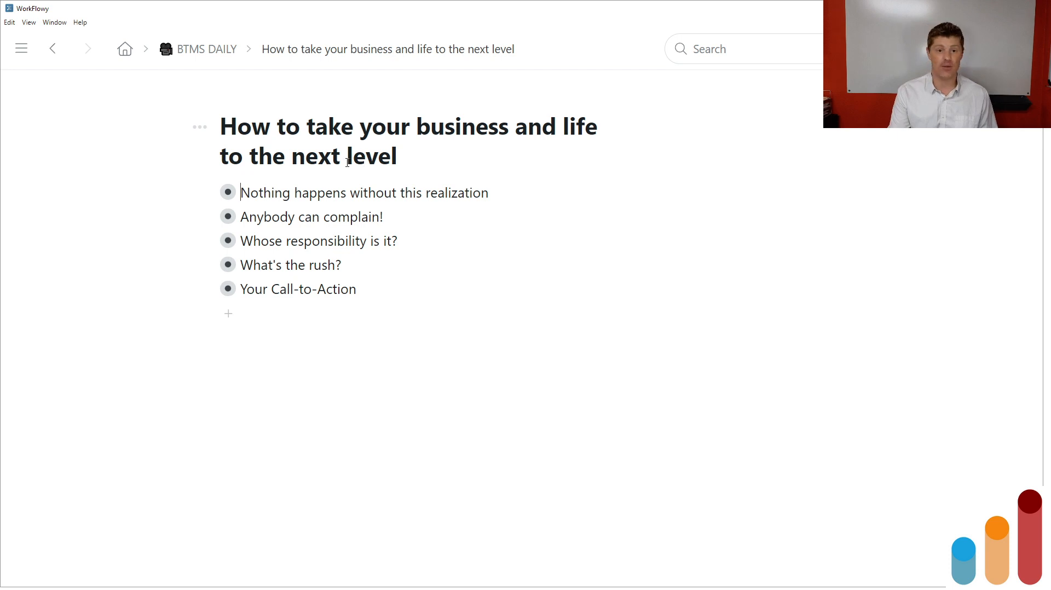
pyautogui.moveTo(318, 193)
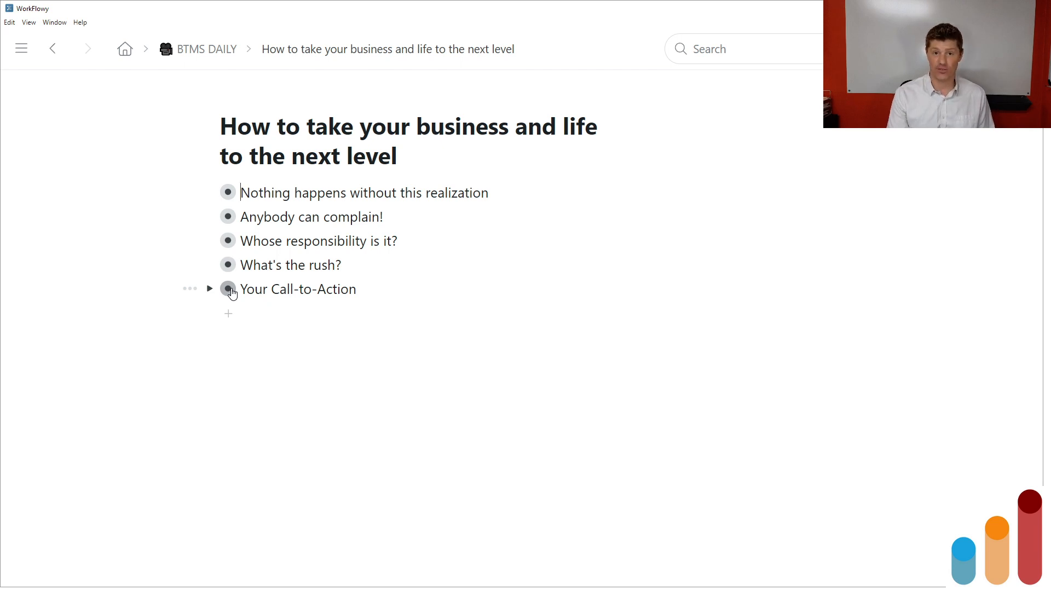
# Step: Zoom into 'Your Call-to-Action', showing its three points starting with 'Like & Subscribe'
pyautogui.click(228, 289)
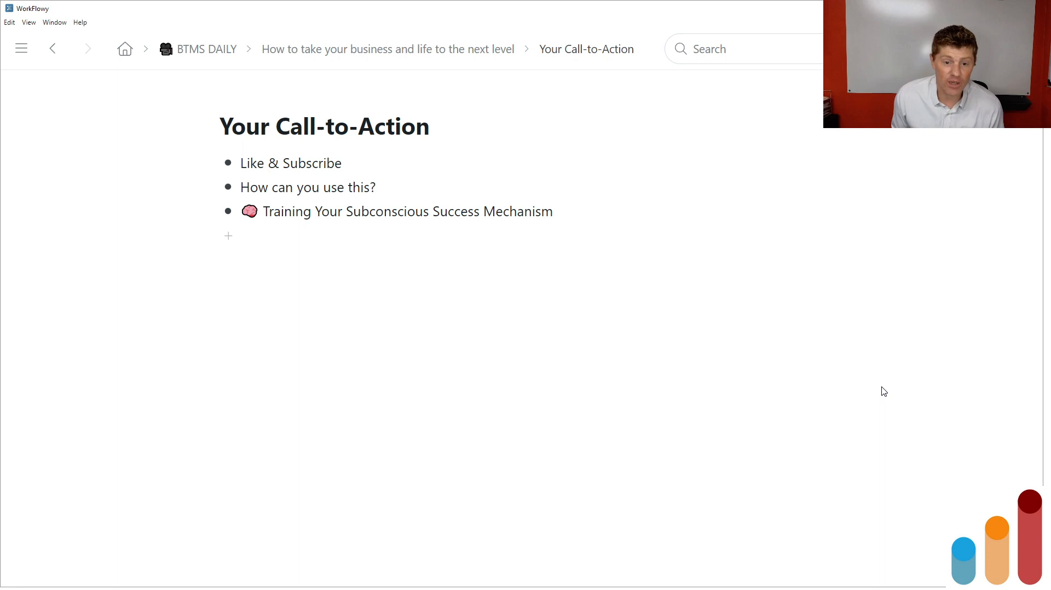
pyautogui.click(240, 163)
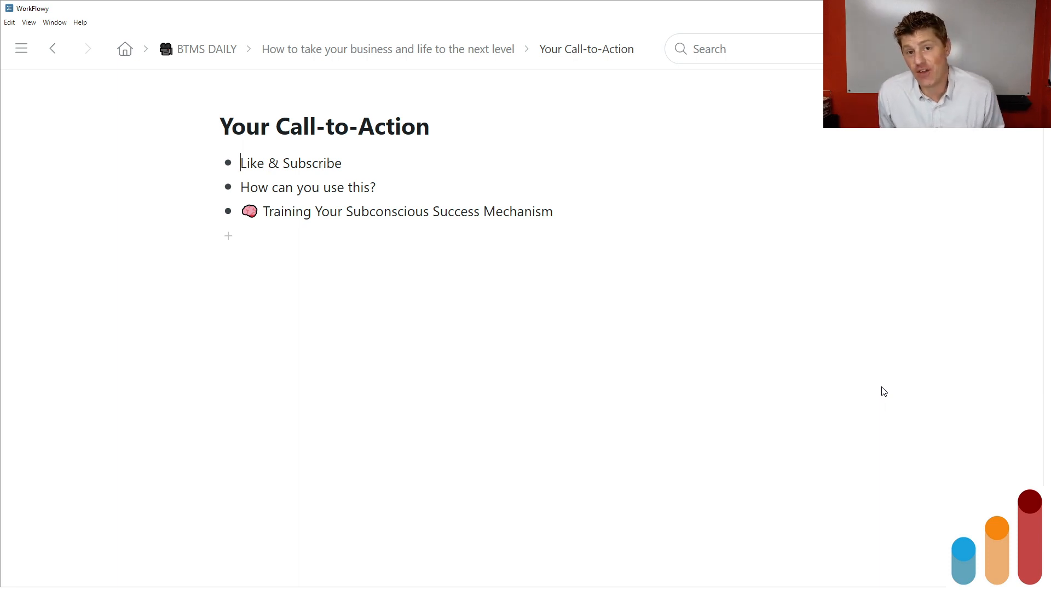